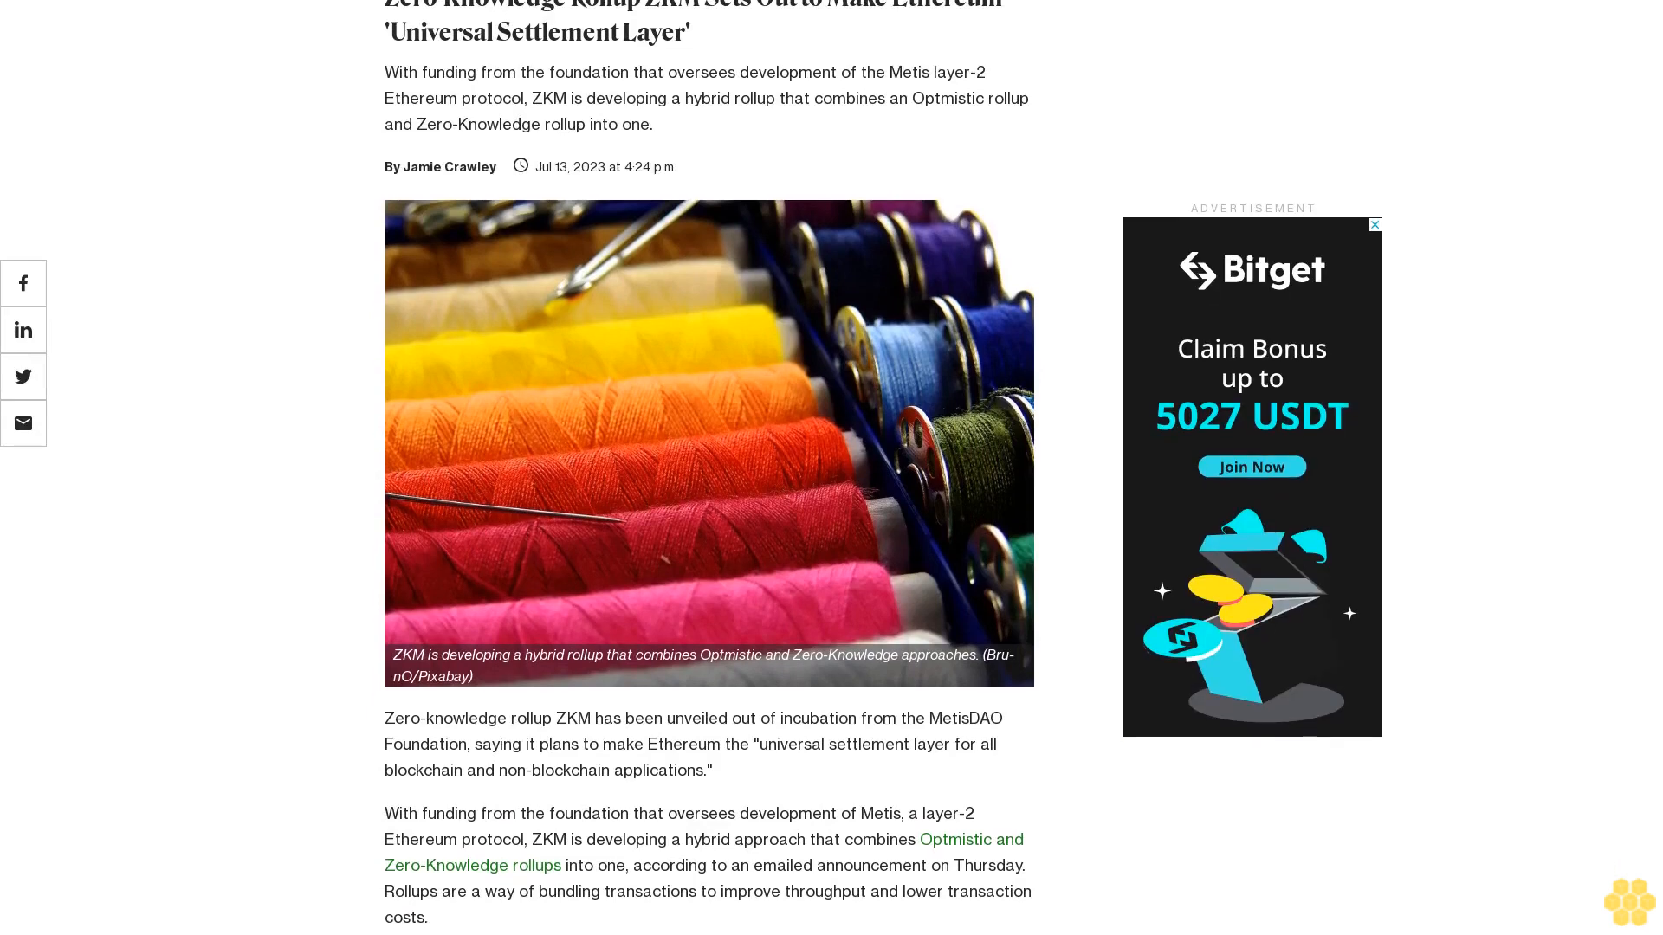
{"action": "scroll", "scroll_direction": "down", "scroll_amount": 3}
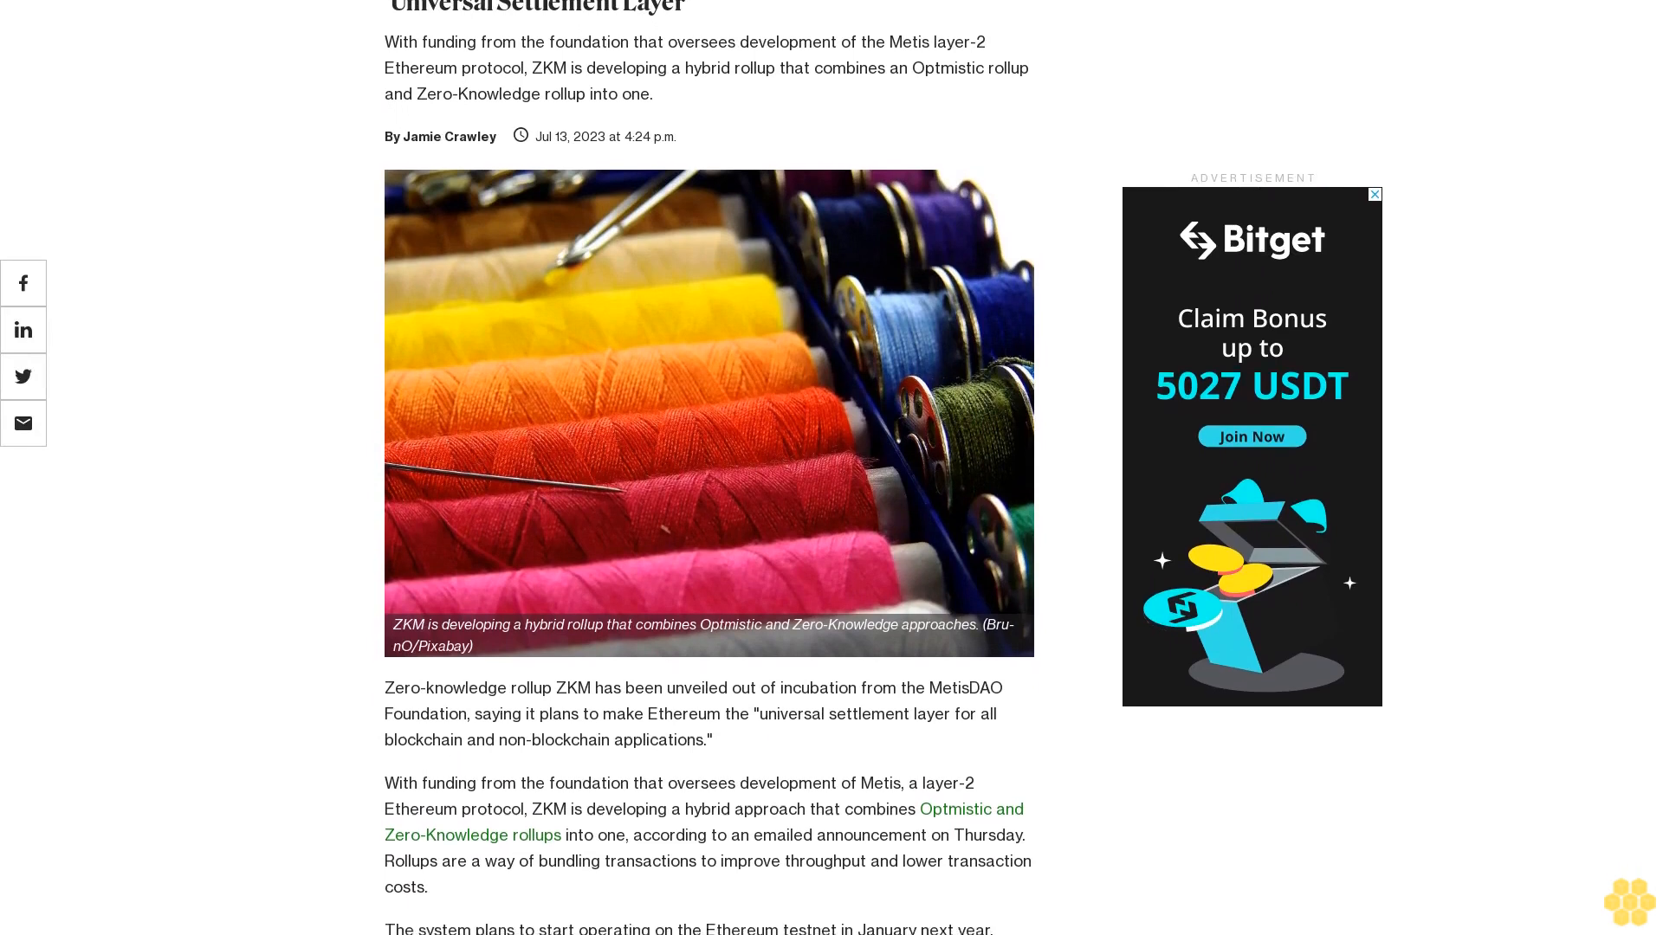
{"action": "scroll", "scroll_direction": "down", "scroll_amount": 3}
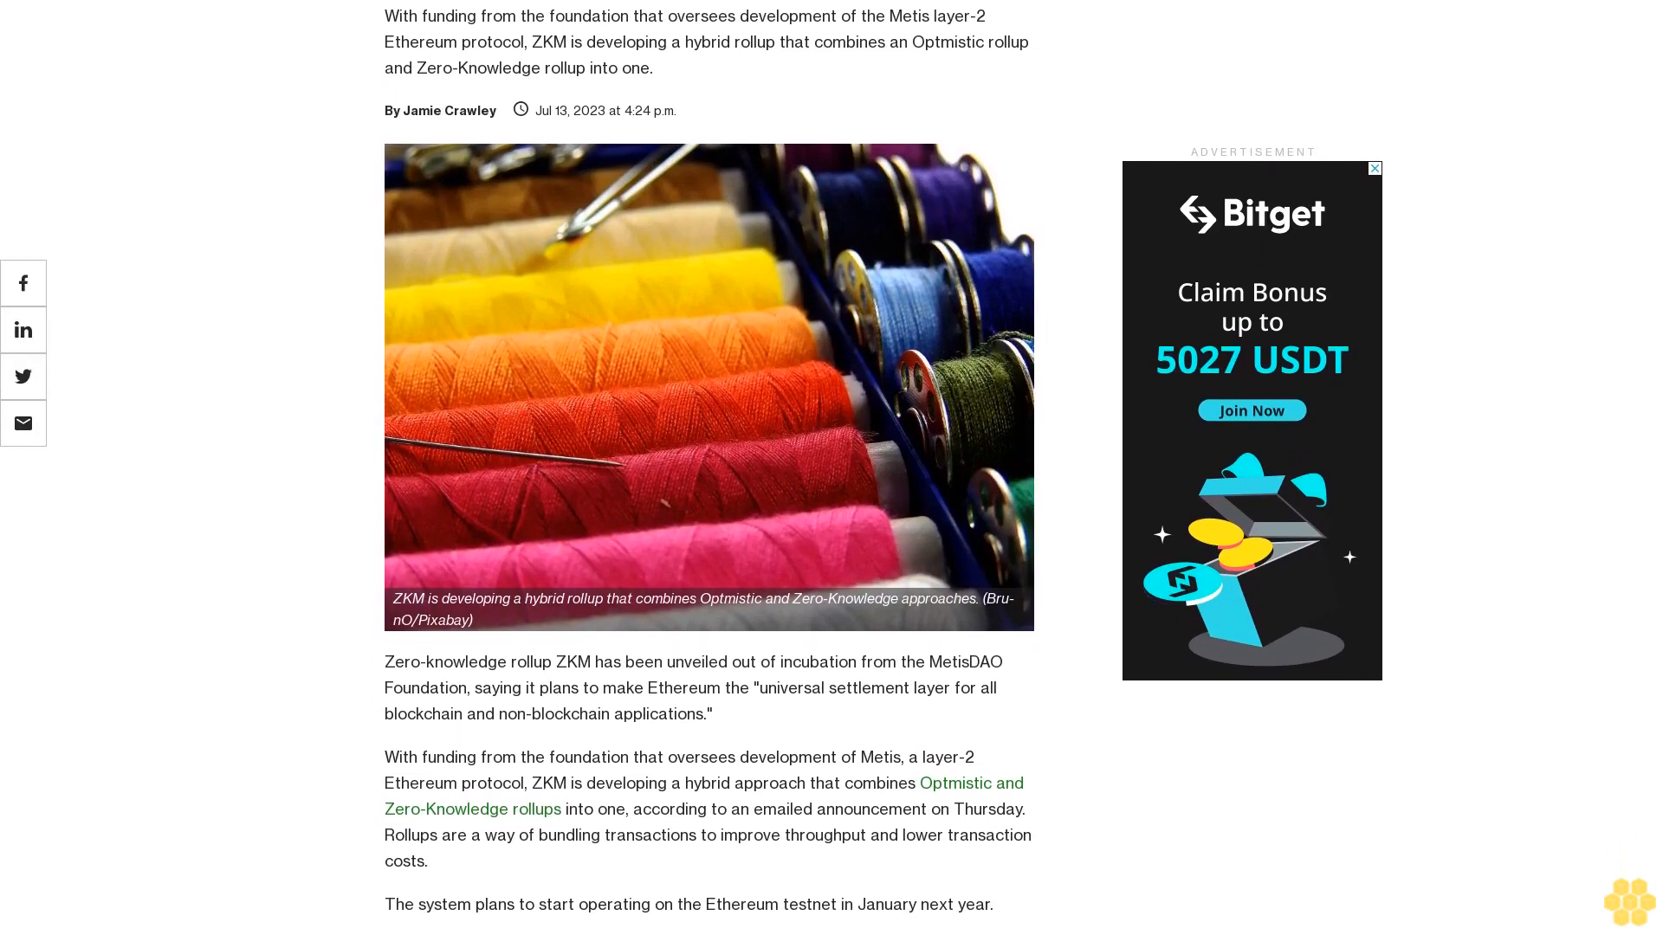
{"action": "scroll", "scroll_direction": "down", "scroll_amount": 3}
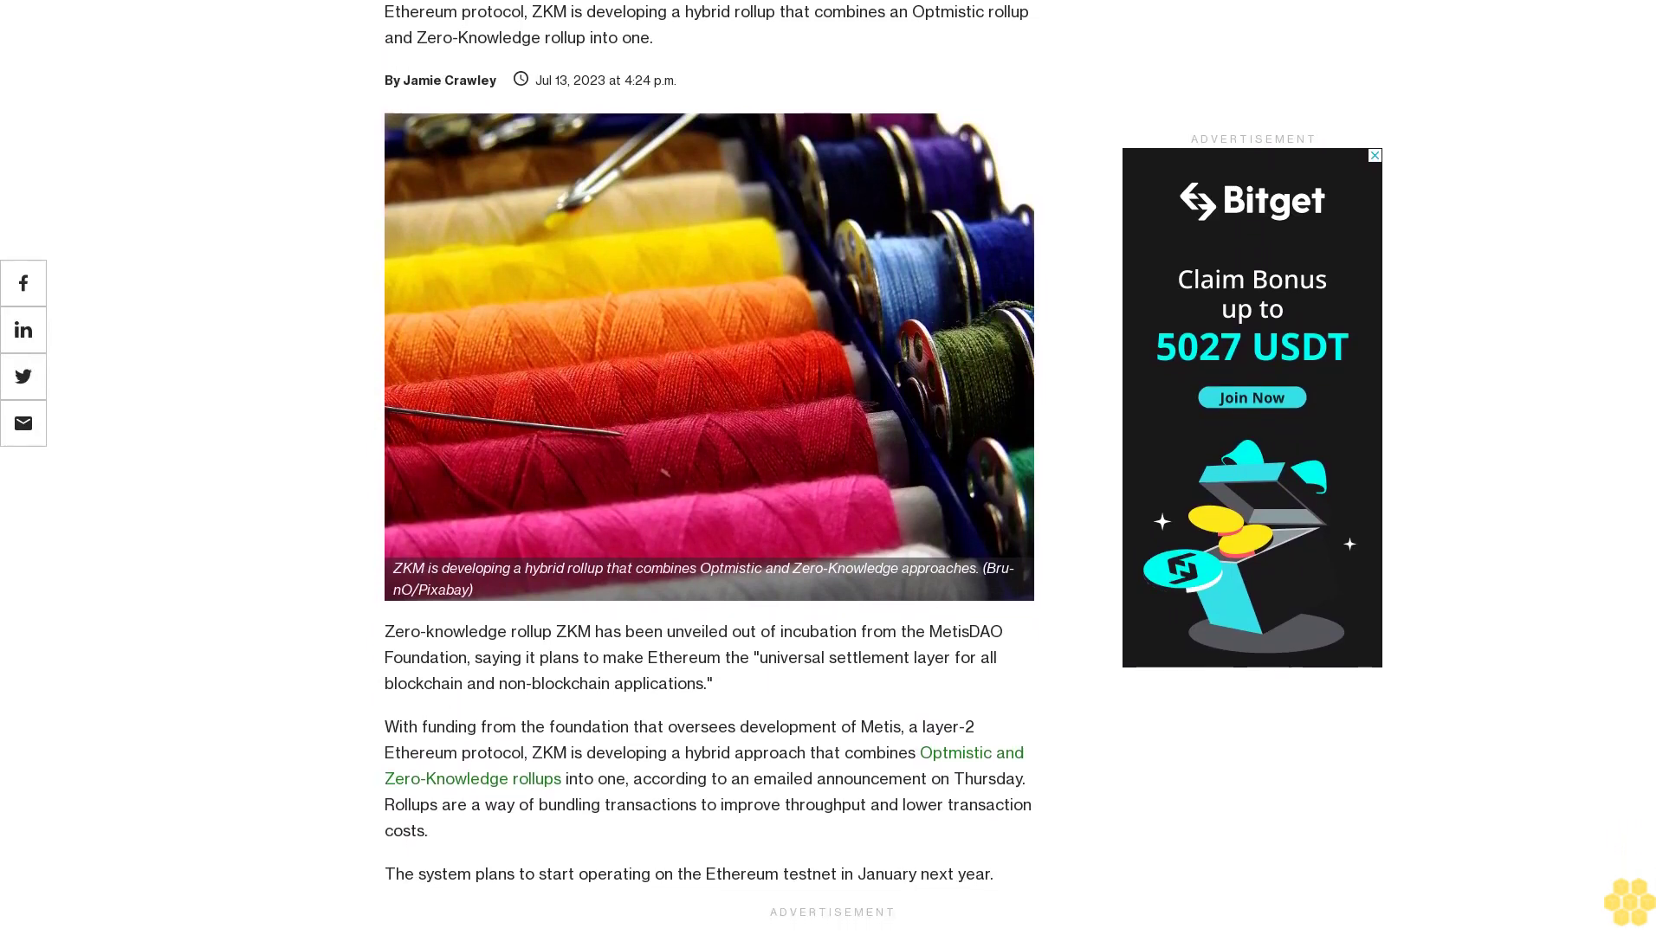
{"action": "scroll", "scroll_direction": "down", "scroll_amount": 3}
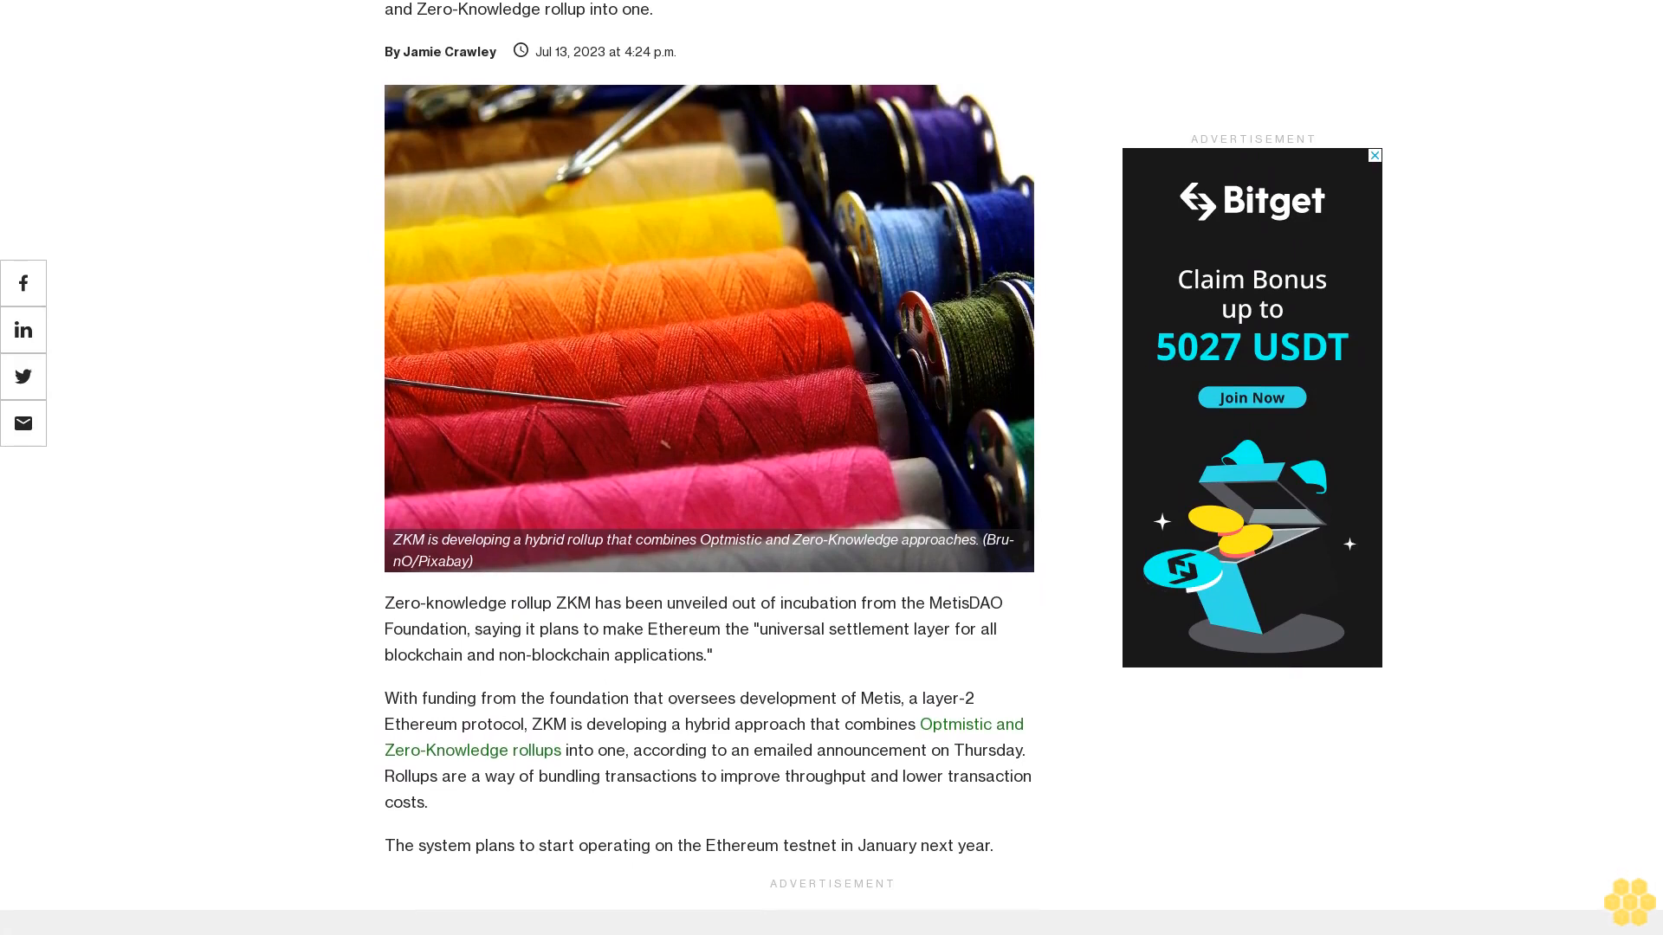
{"action": "scroll", "scroll_direction": "down", "scroll_amount": 3}
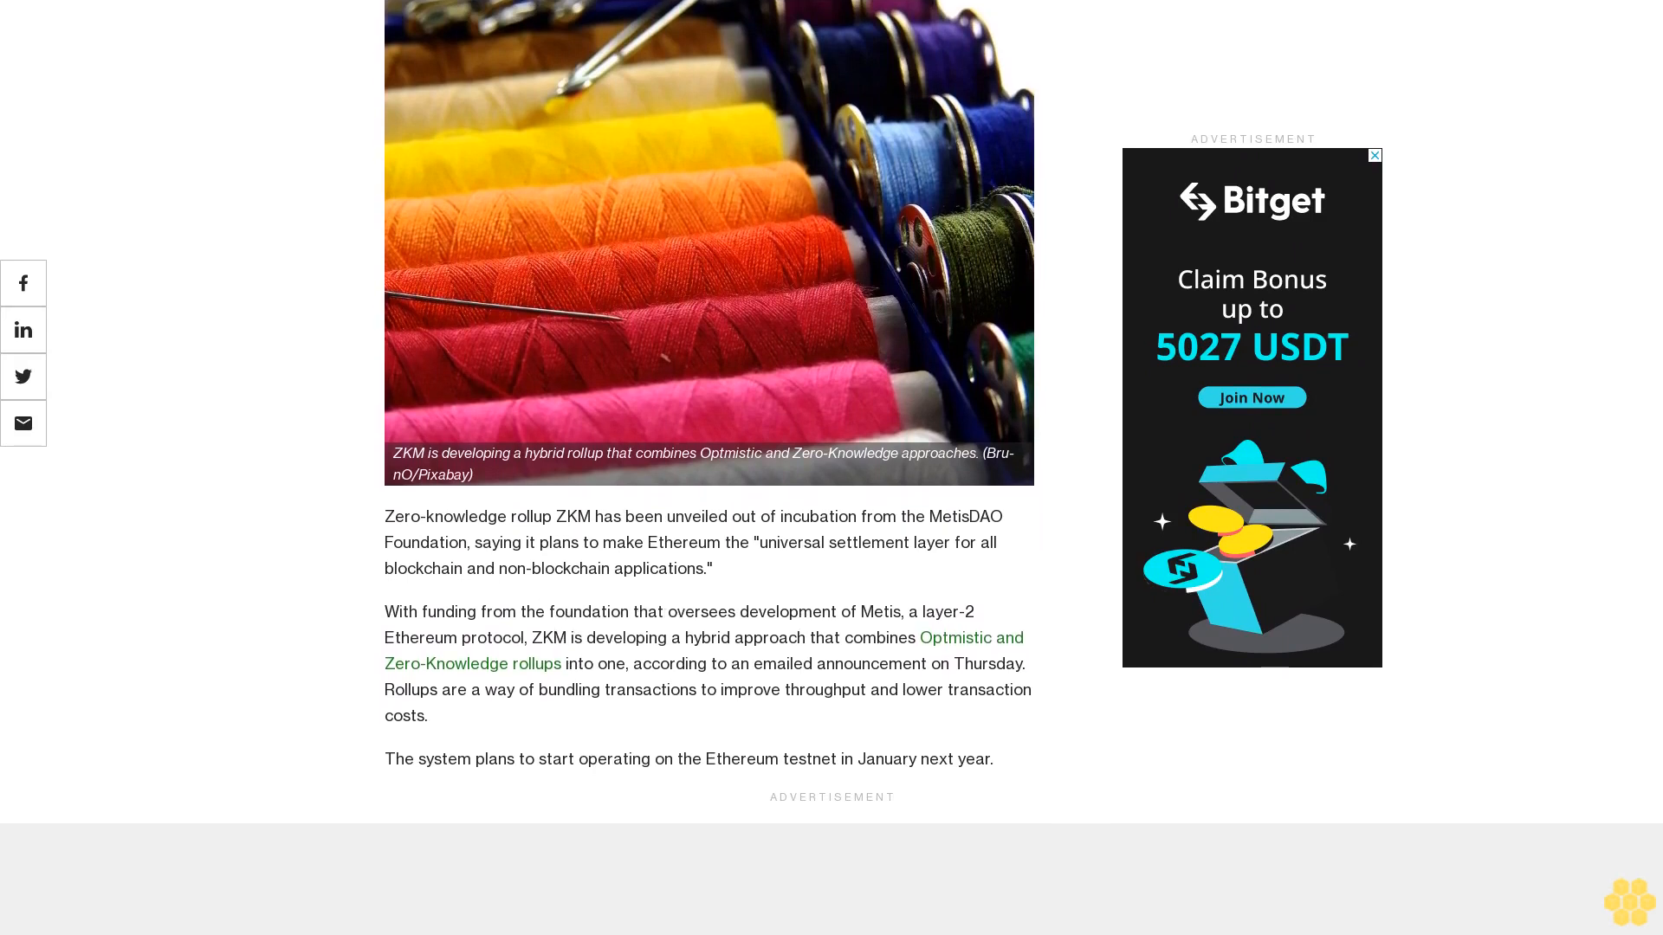
{"action": "scroll", "scroll_direction": "down", "scroll_amount": 3}
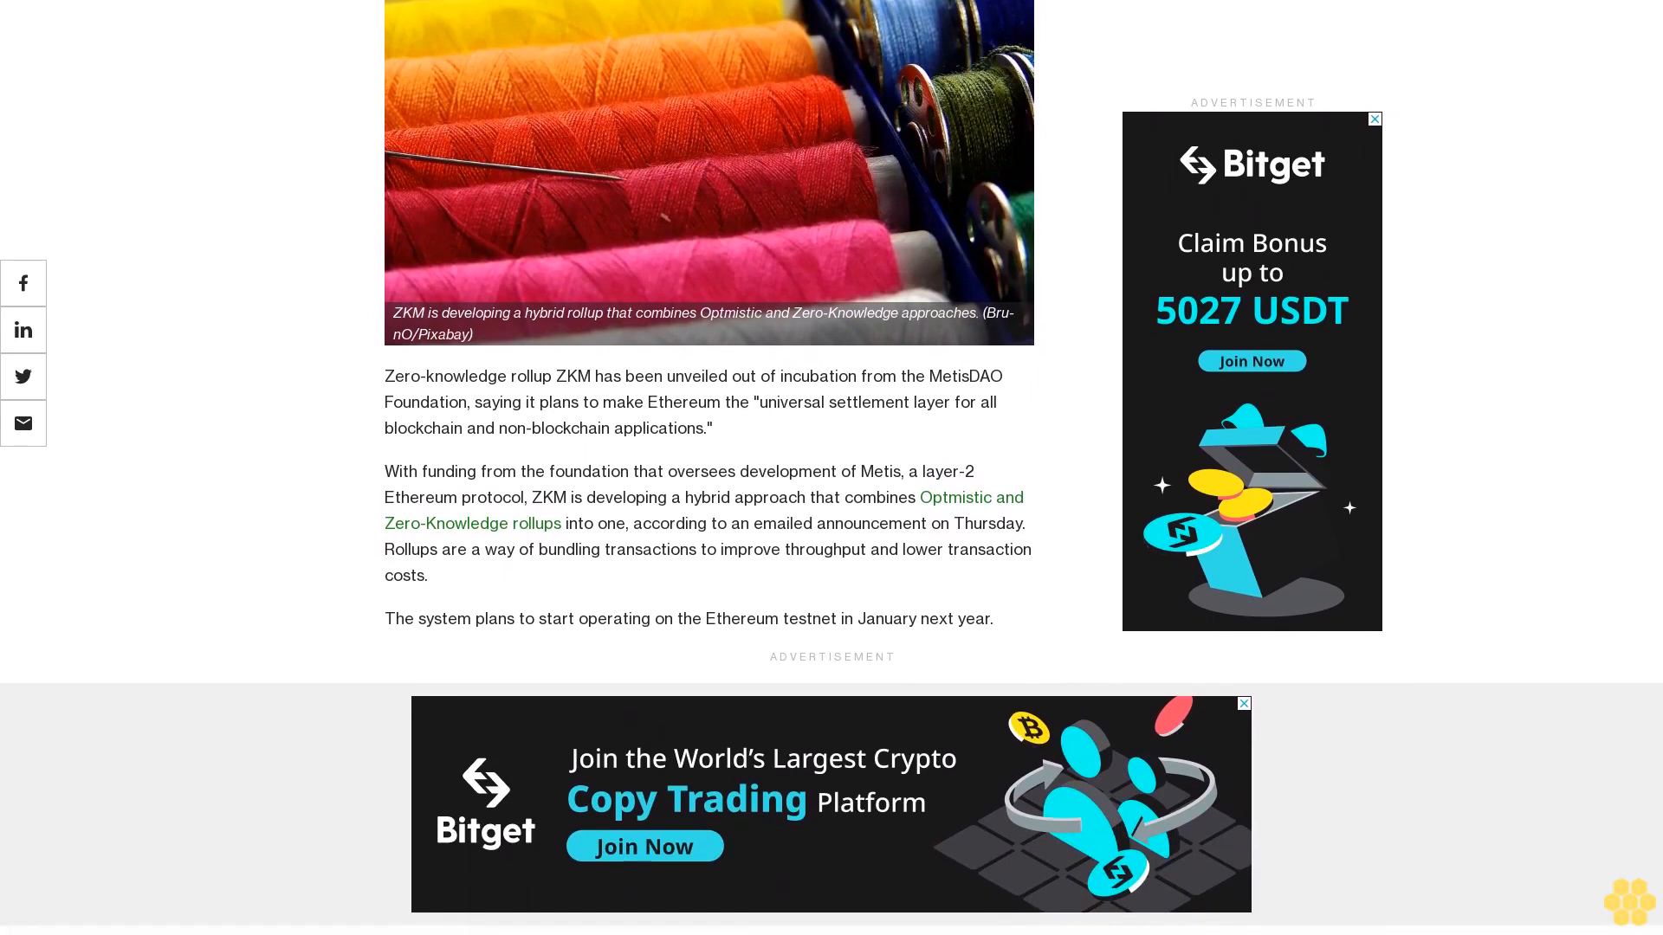
{"action": "scroll", "scroll_direction": "down", "scroll_amount": 3}
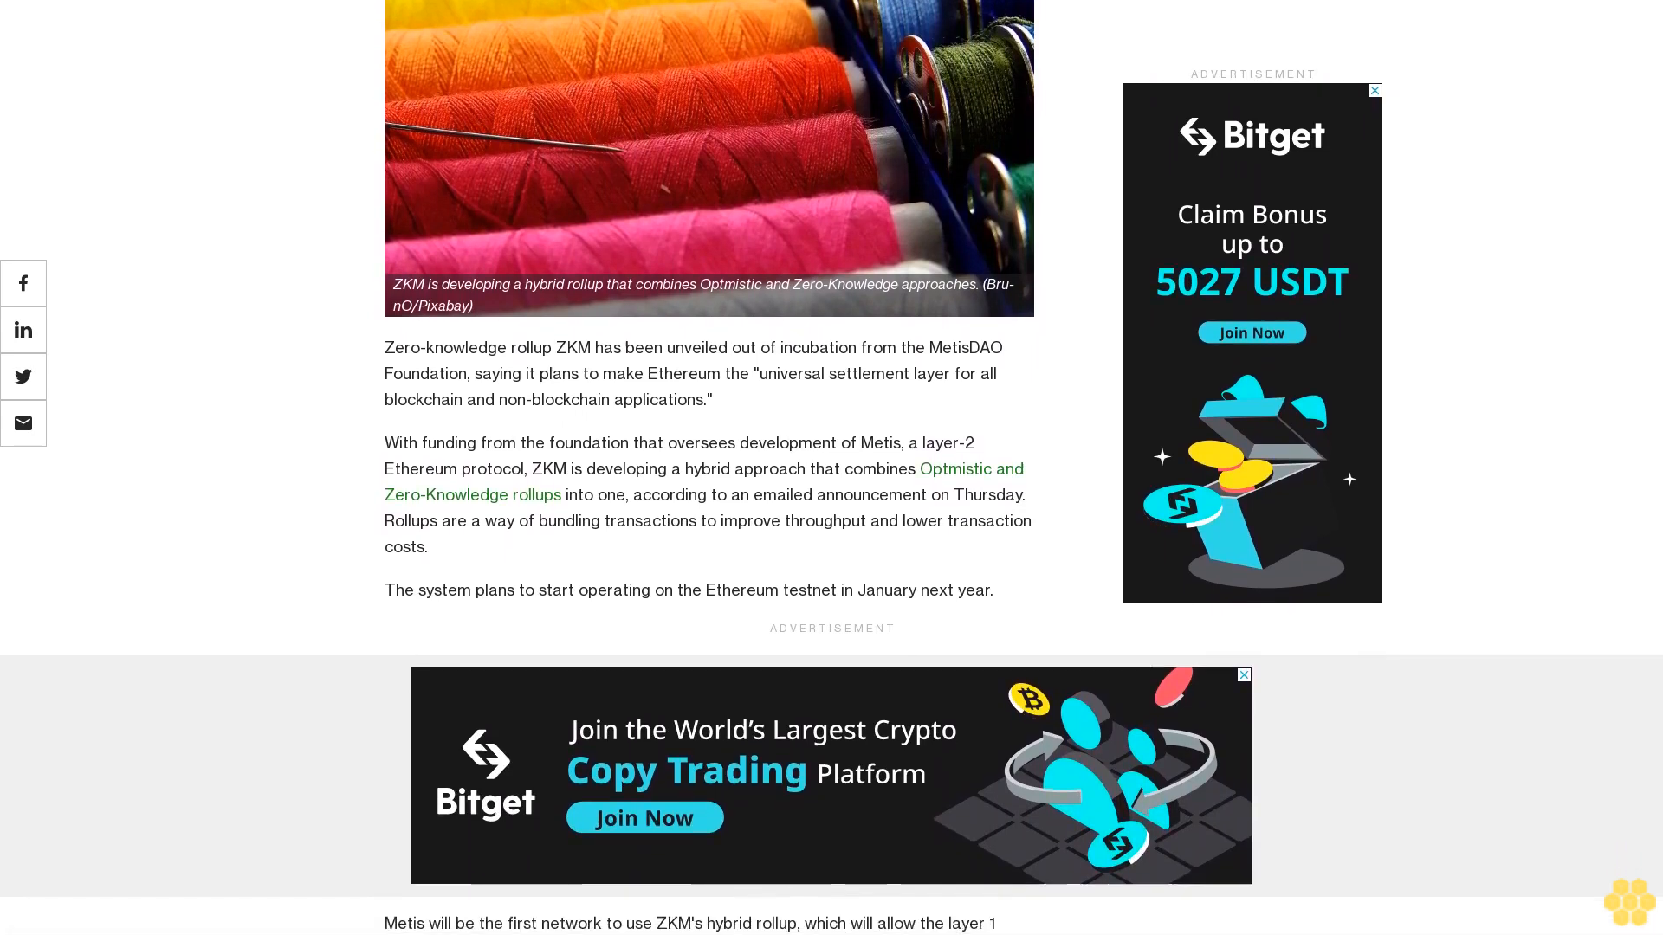
{"action": "scroll", "scroll_direction": "down", "scroll_amount": 3}
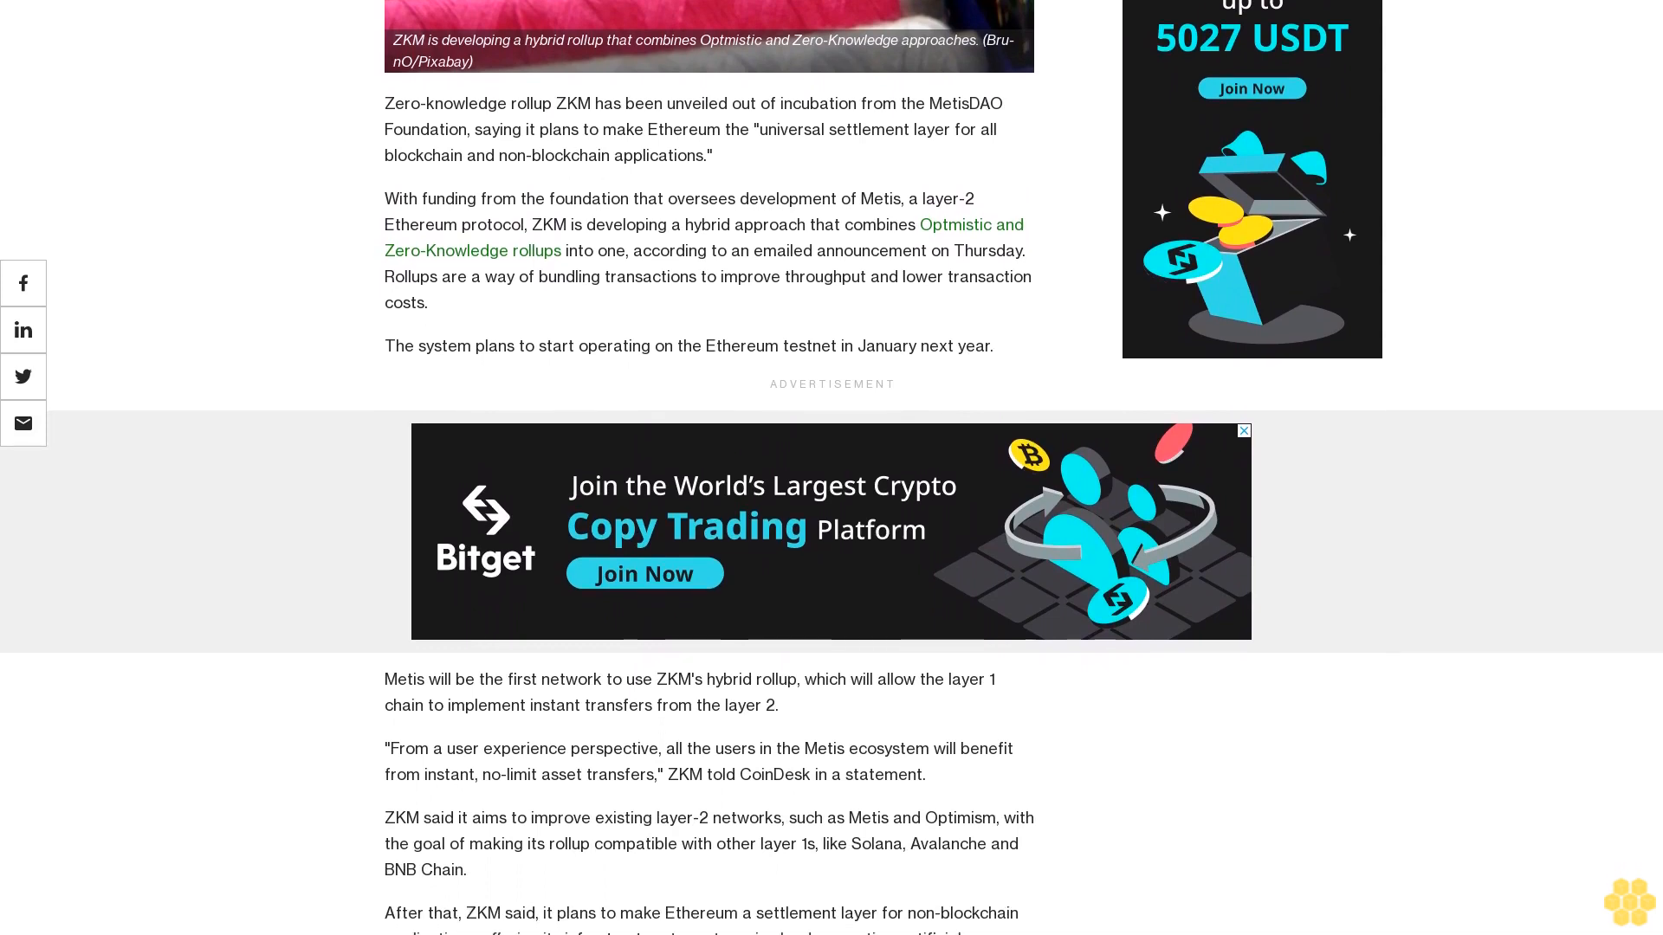
{"action": "scroll", "scroll_direction": "down", "scroll_amount": 3}
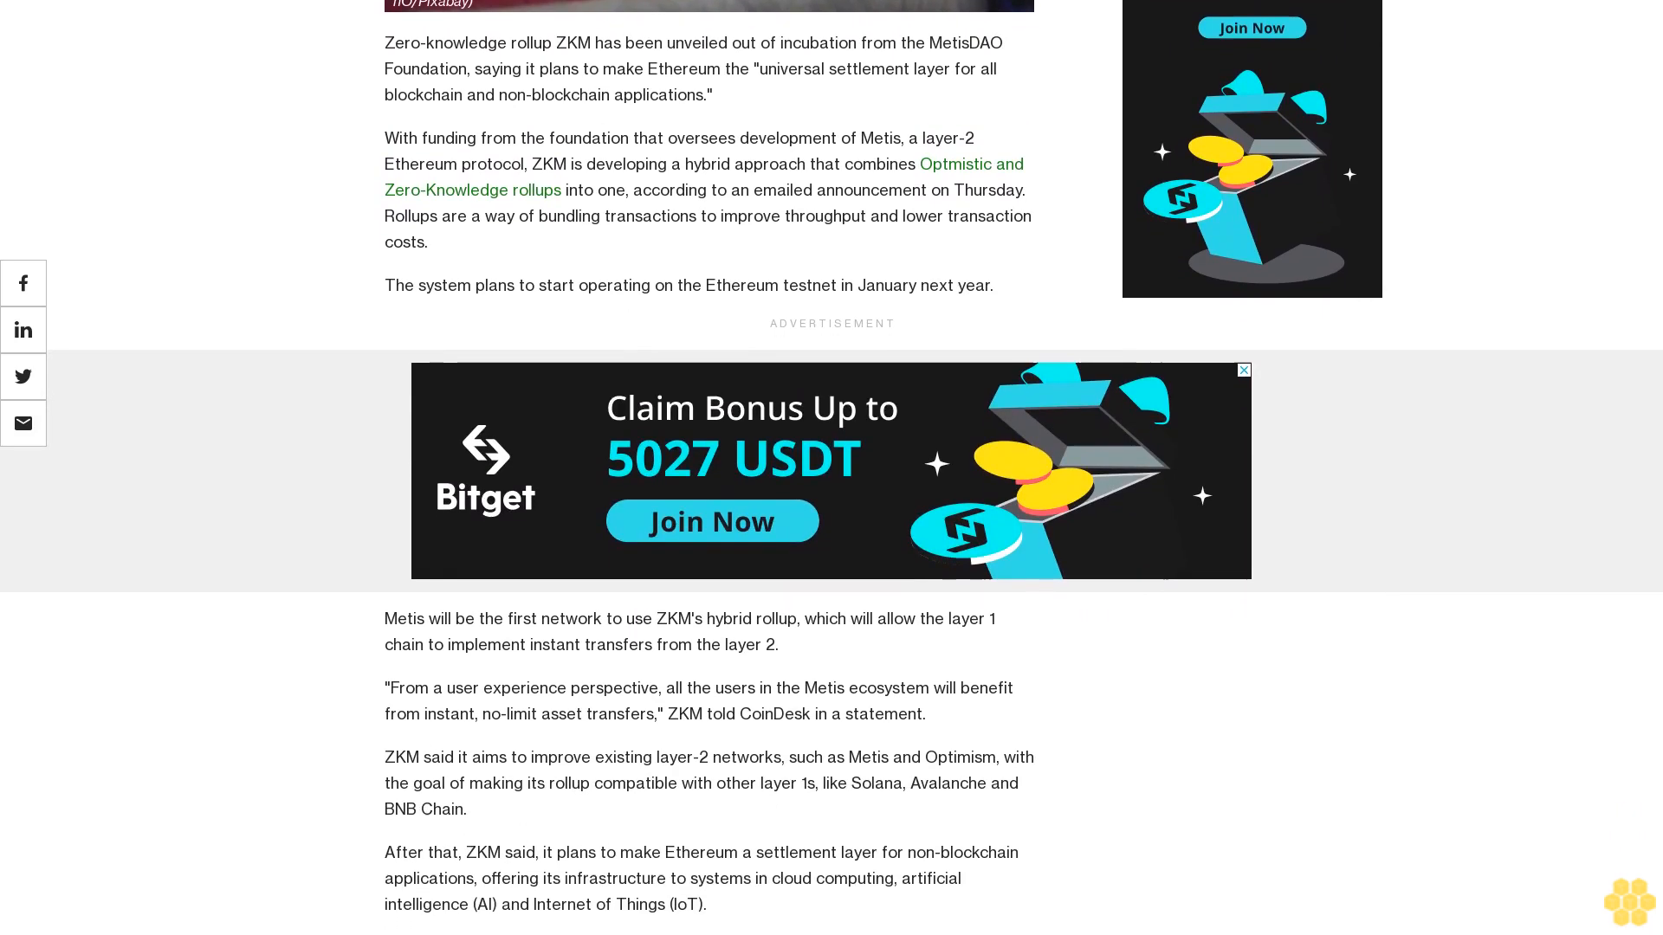
{"action": "scroll", "scroll_direction": "down", "scroll_amount": 3}
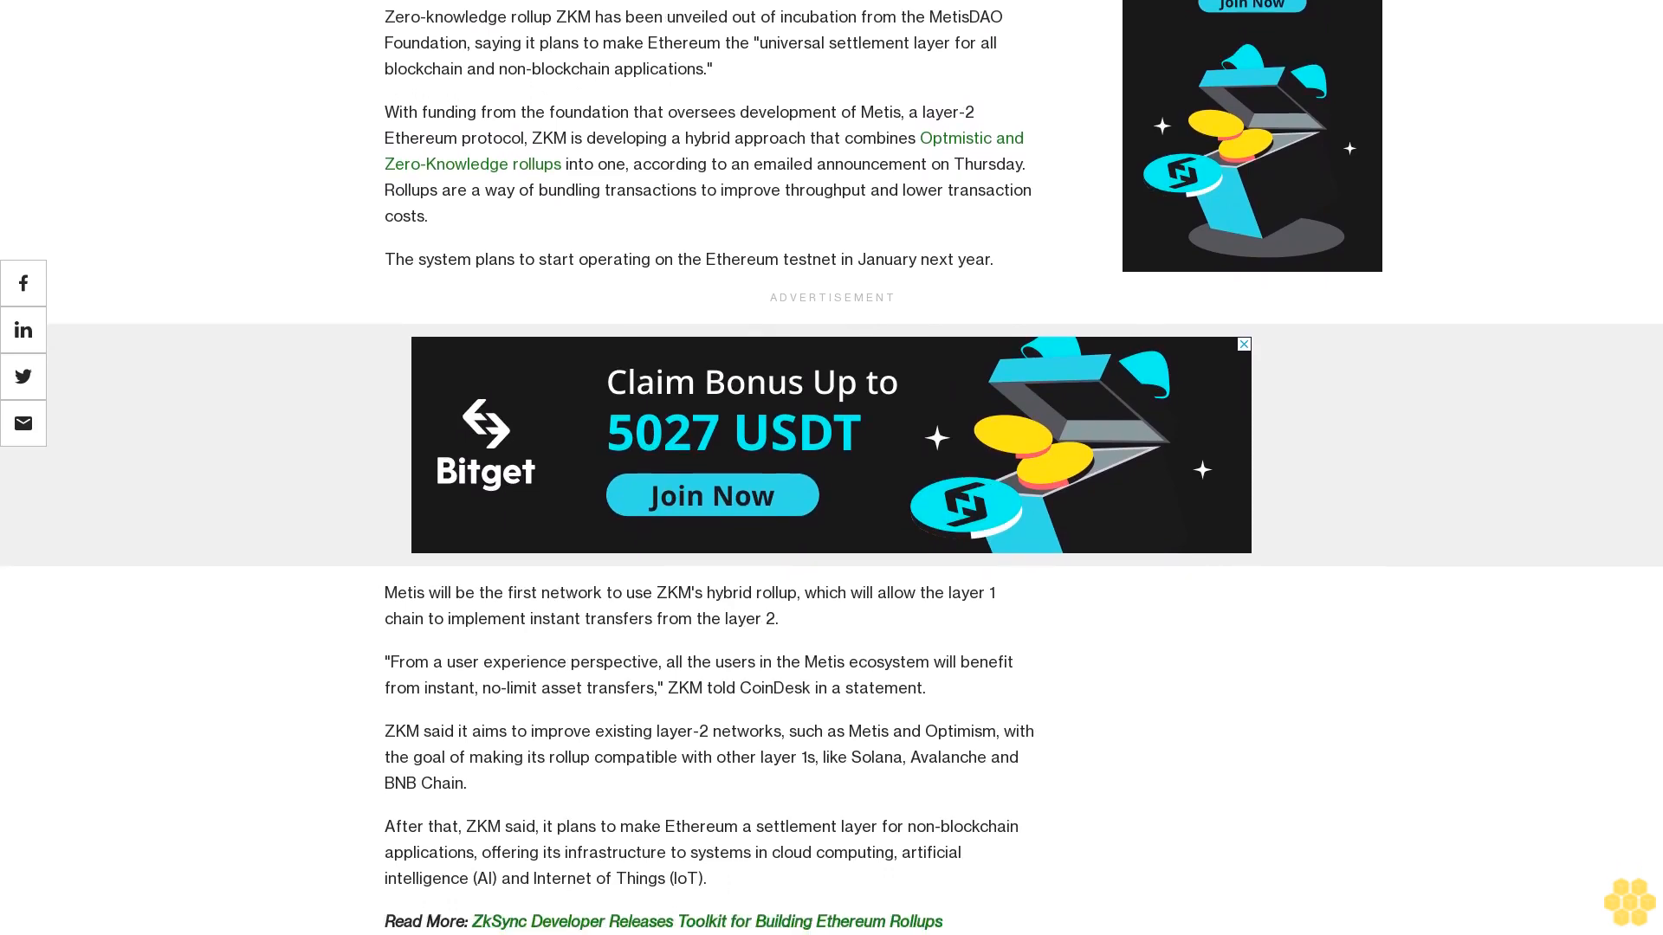
{"action": "scroll", "scroll_direction": "down", "scroll_amount": 3}
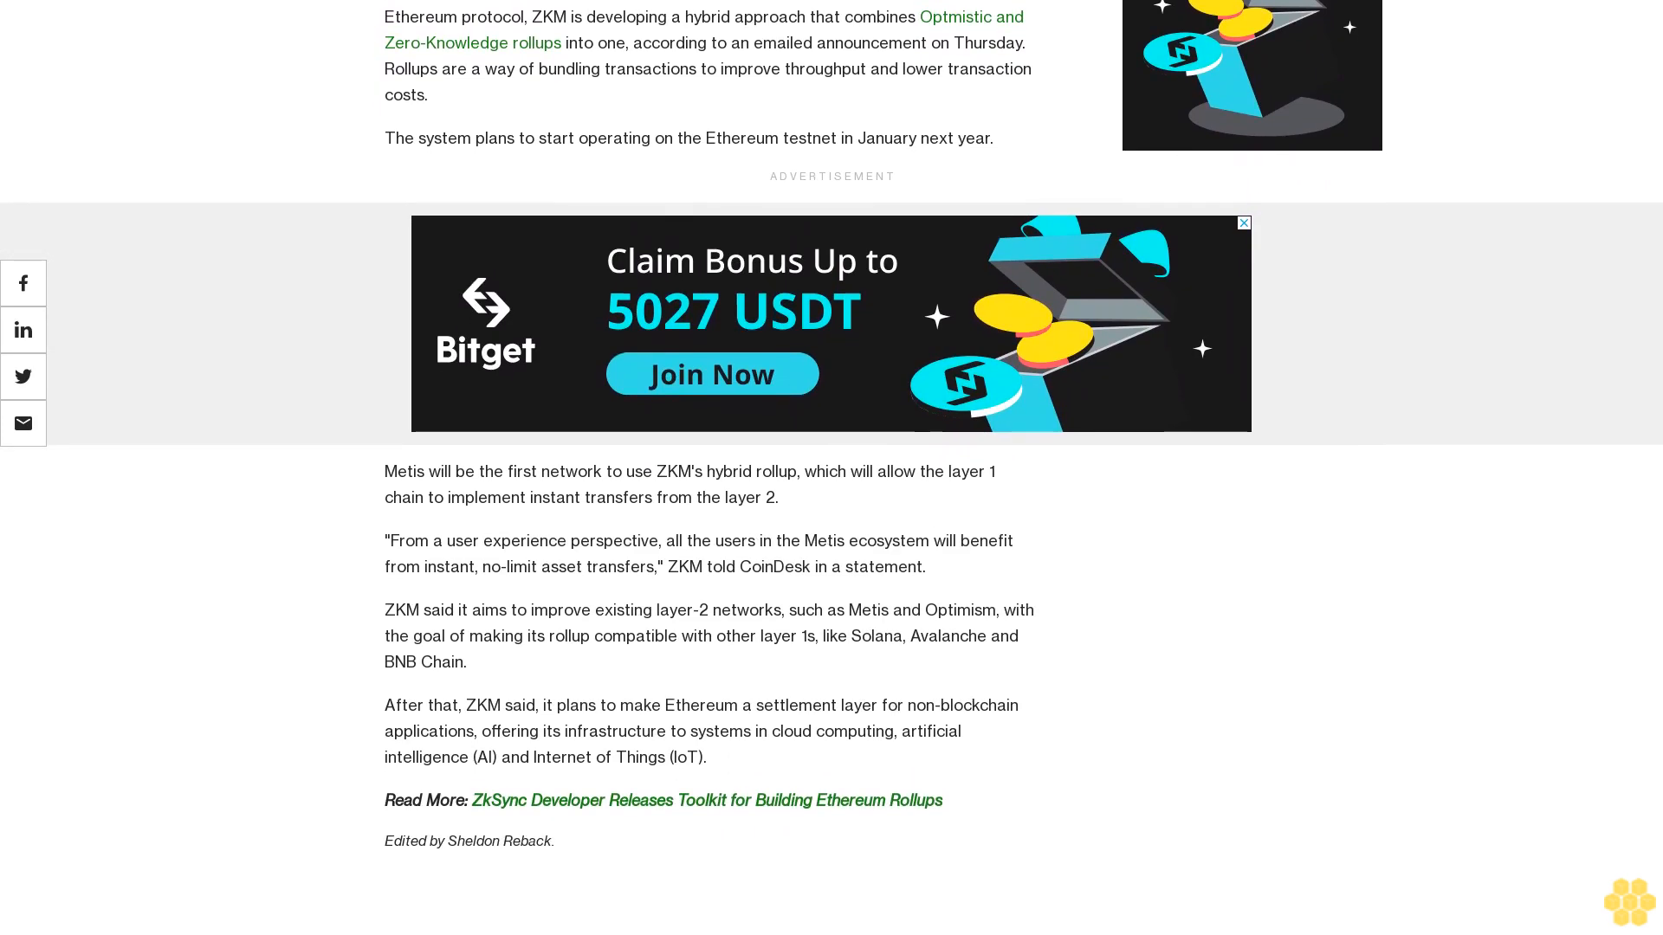
{"action": "scroll", "scroll_direction": "down", "scroll_amount": 3}
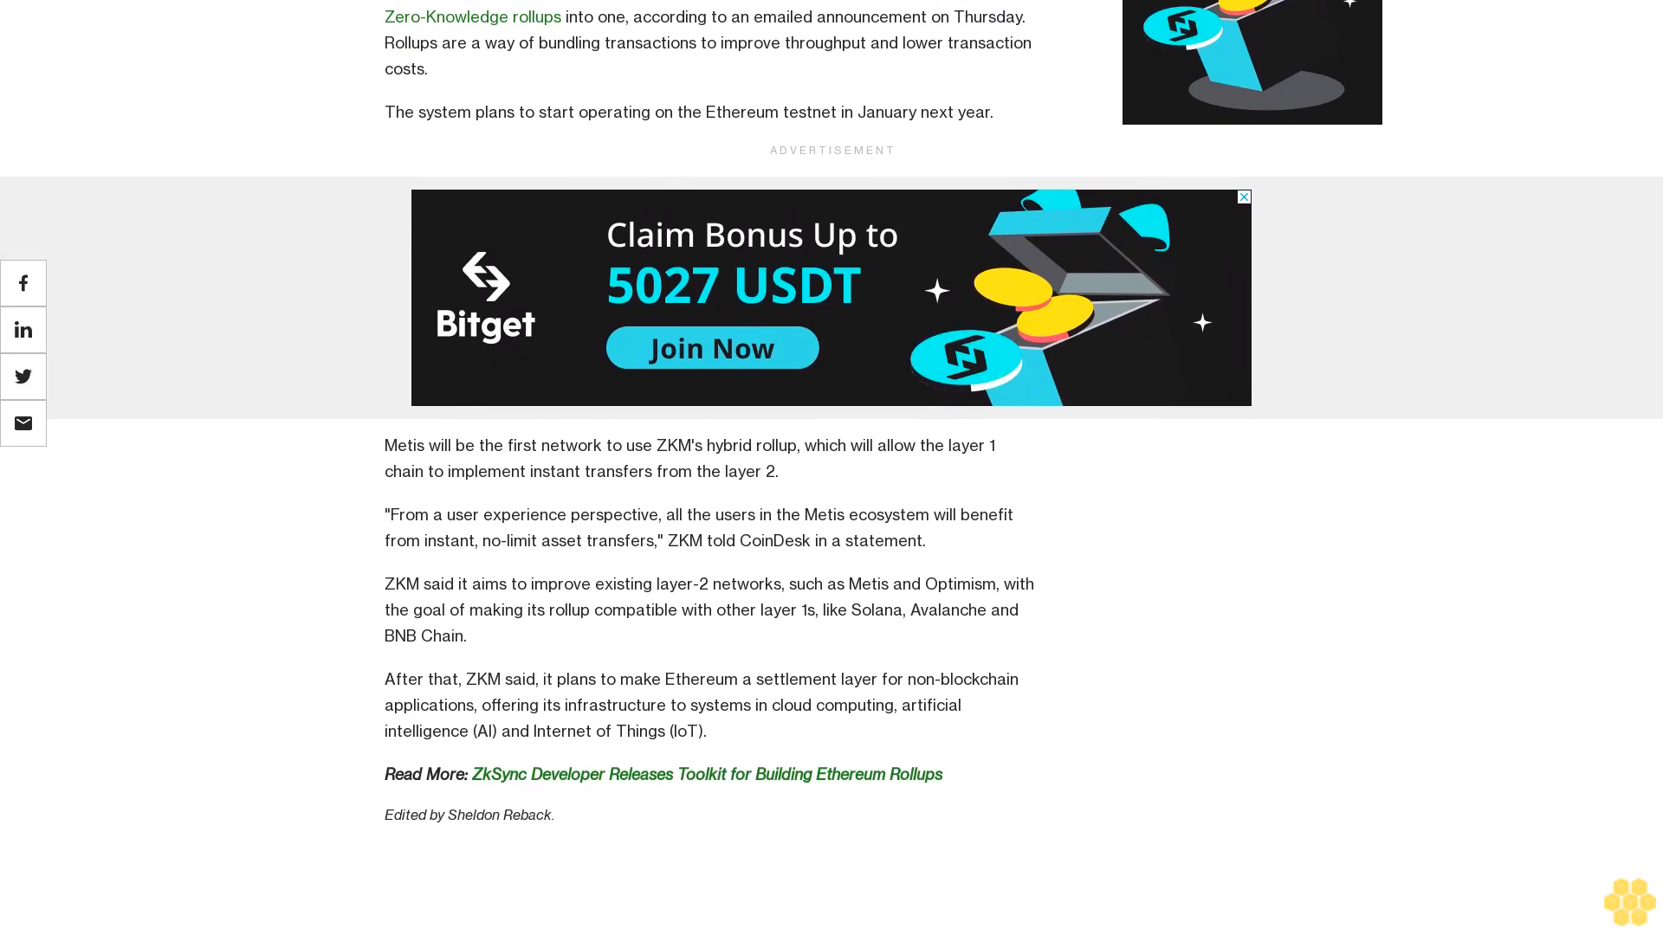
{"action": "scroll", "scroll_direction": "down", "scroll_amount": 3}
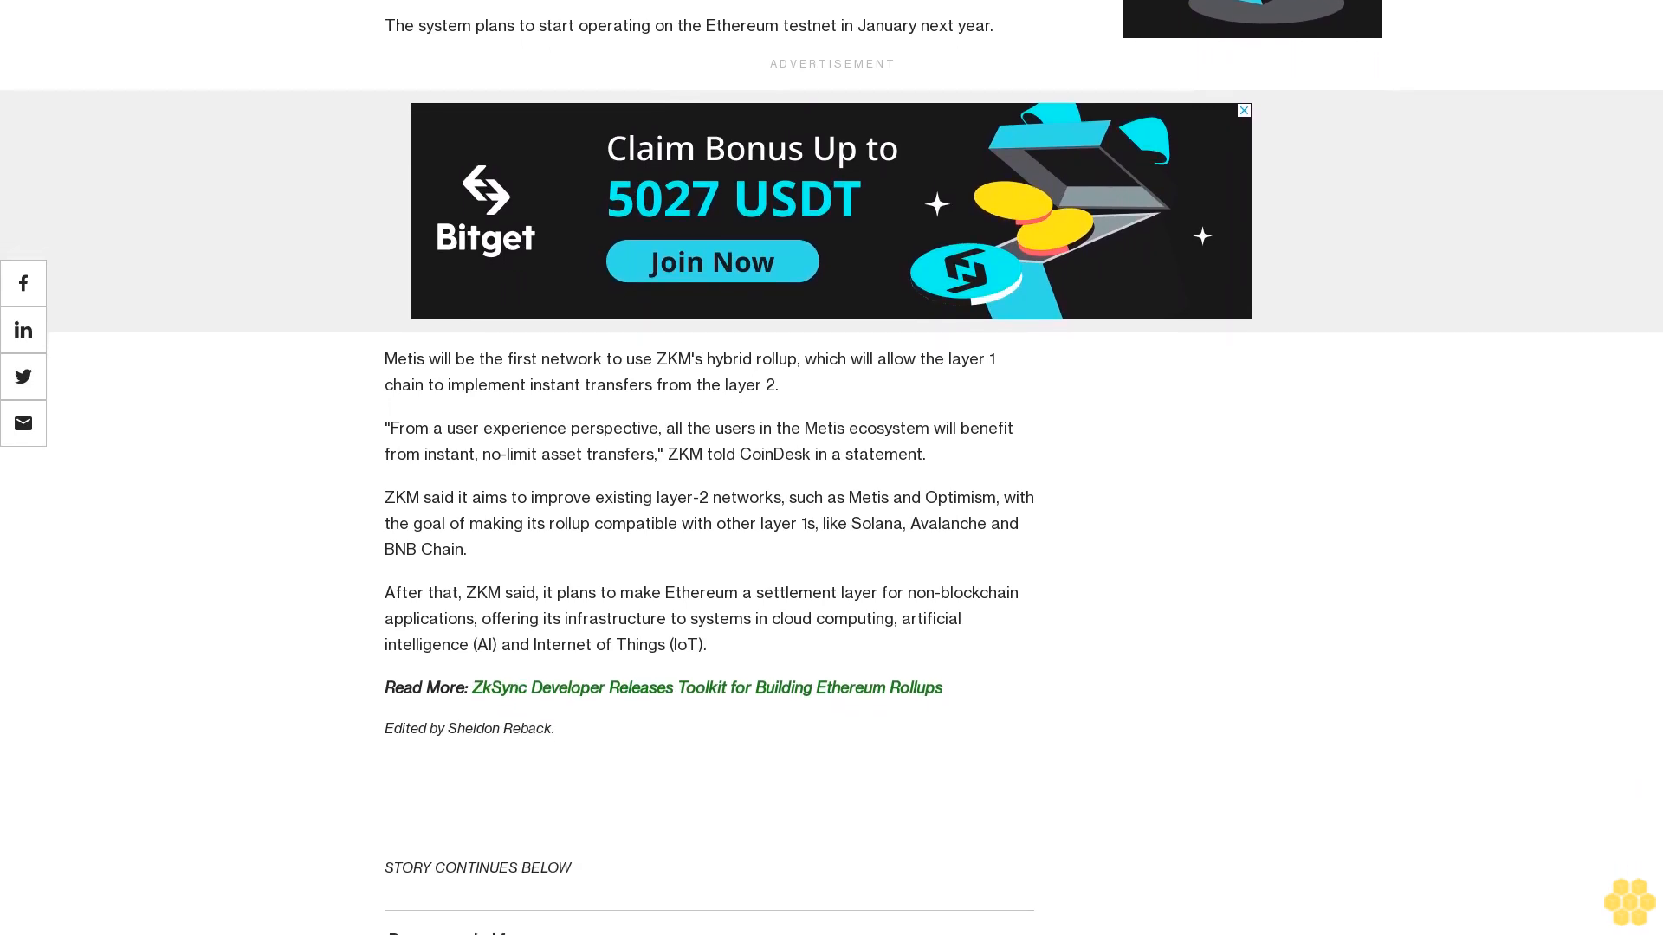
{"action": "scroll", "scroll_direction": "down", "scroll_amount": 3}
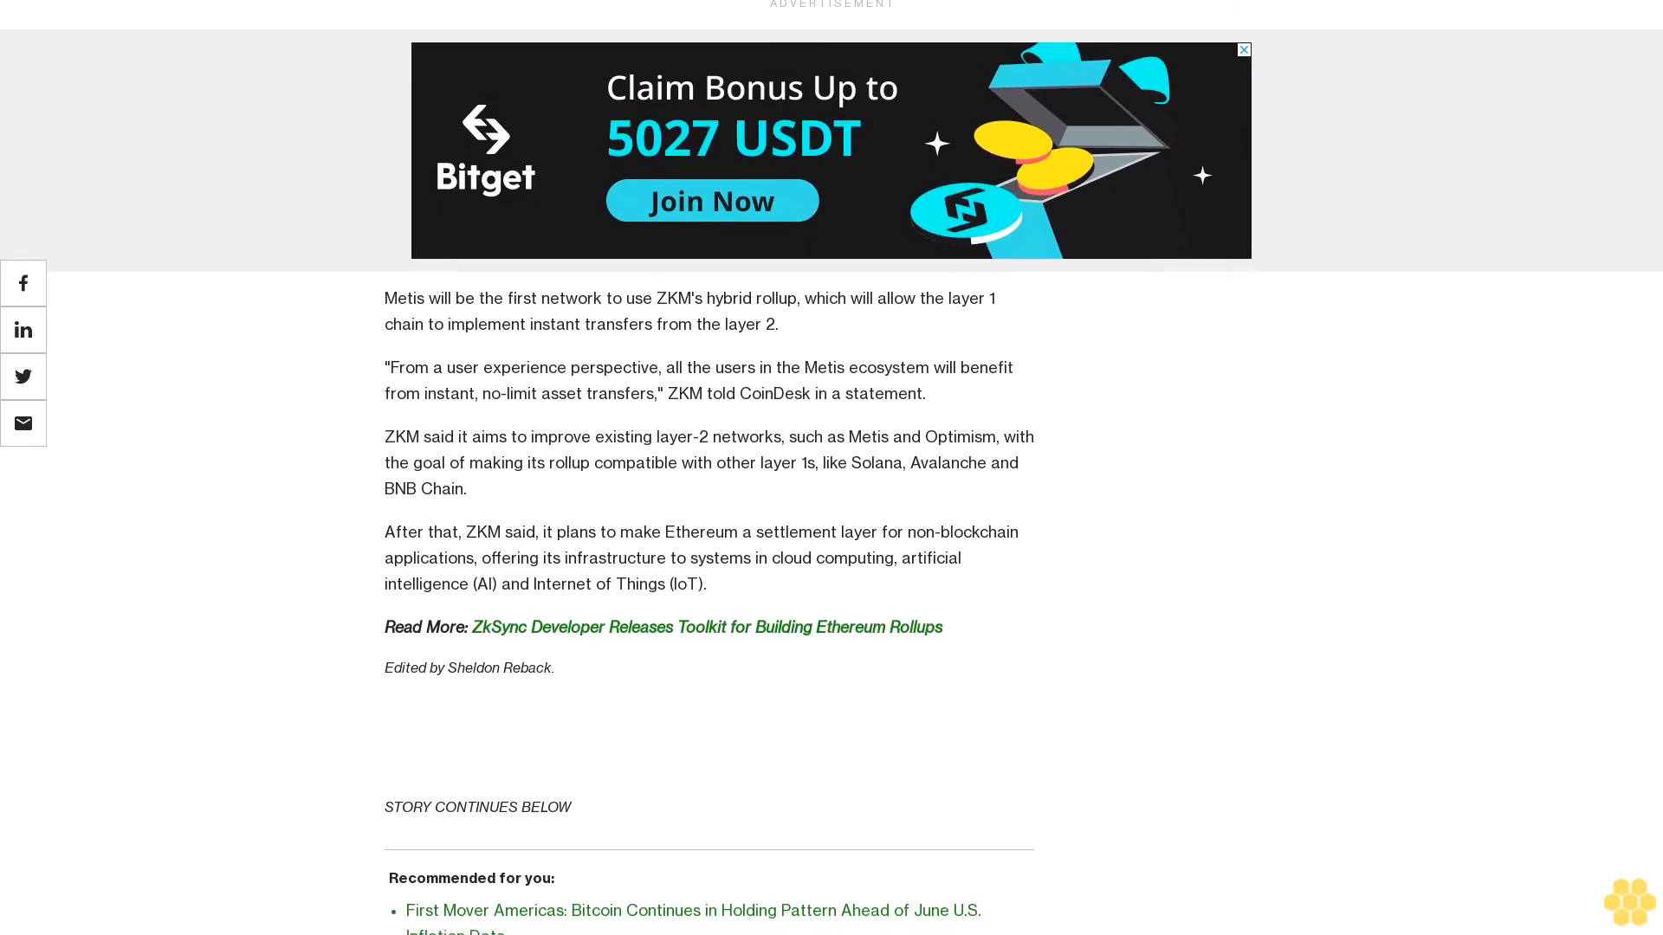
{"action": "scroll", "scroll_direction": "up", "scroll_amount": 3}
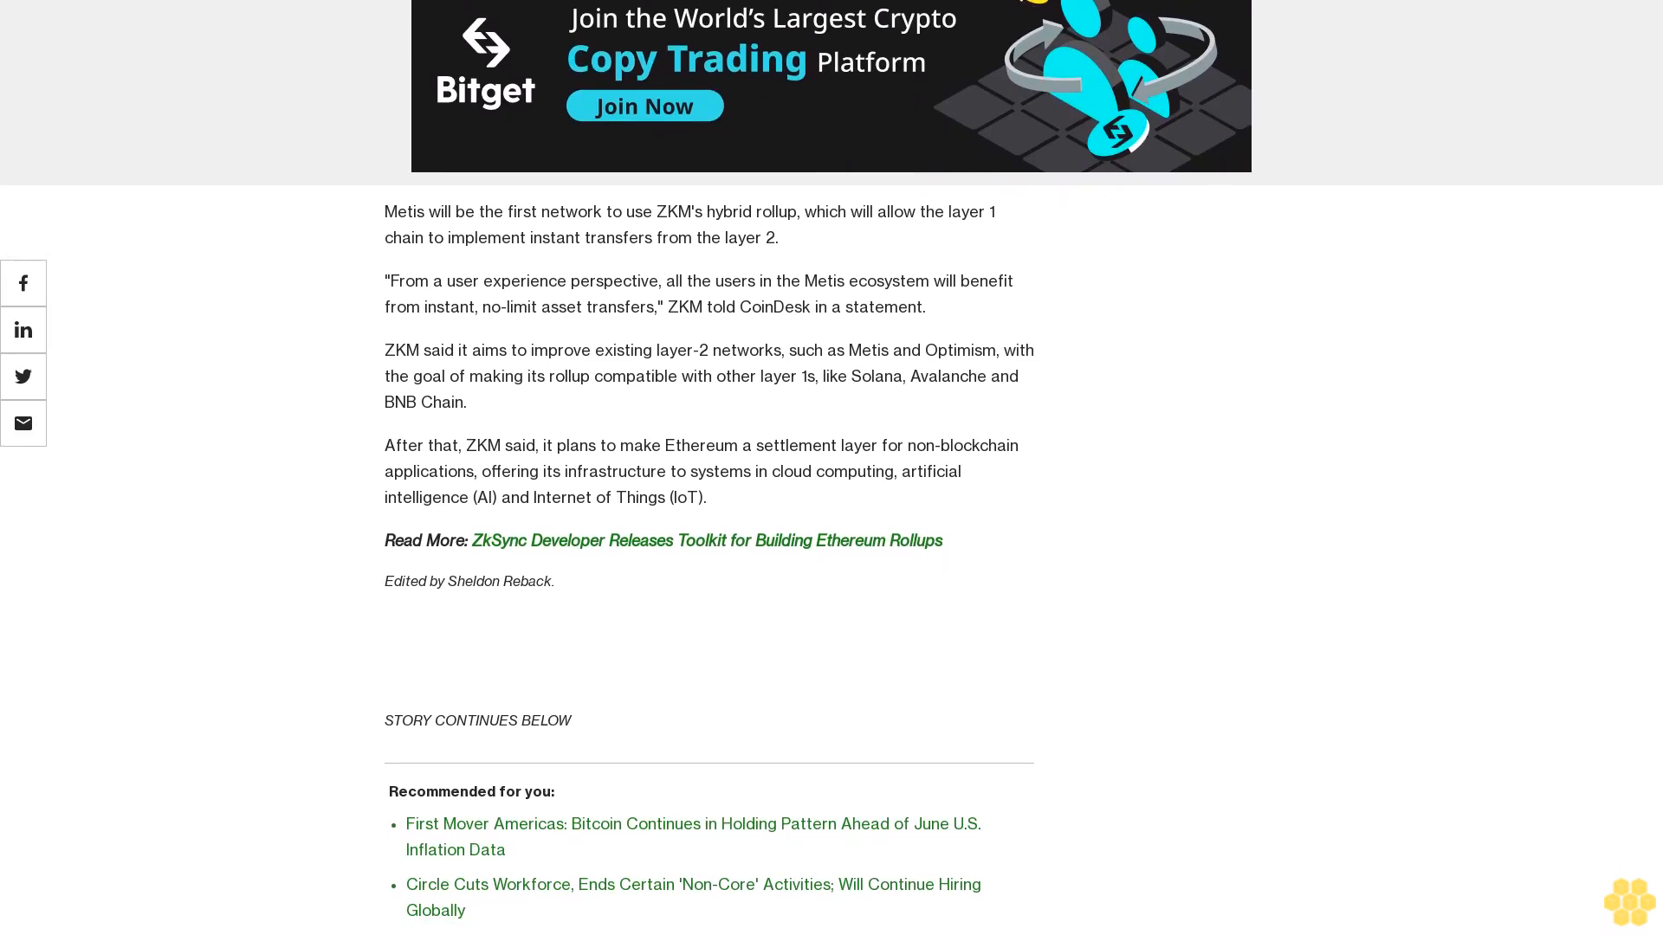
{"action": "scroll", "scroll_direction": "down", "scroll_amount": 3}
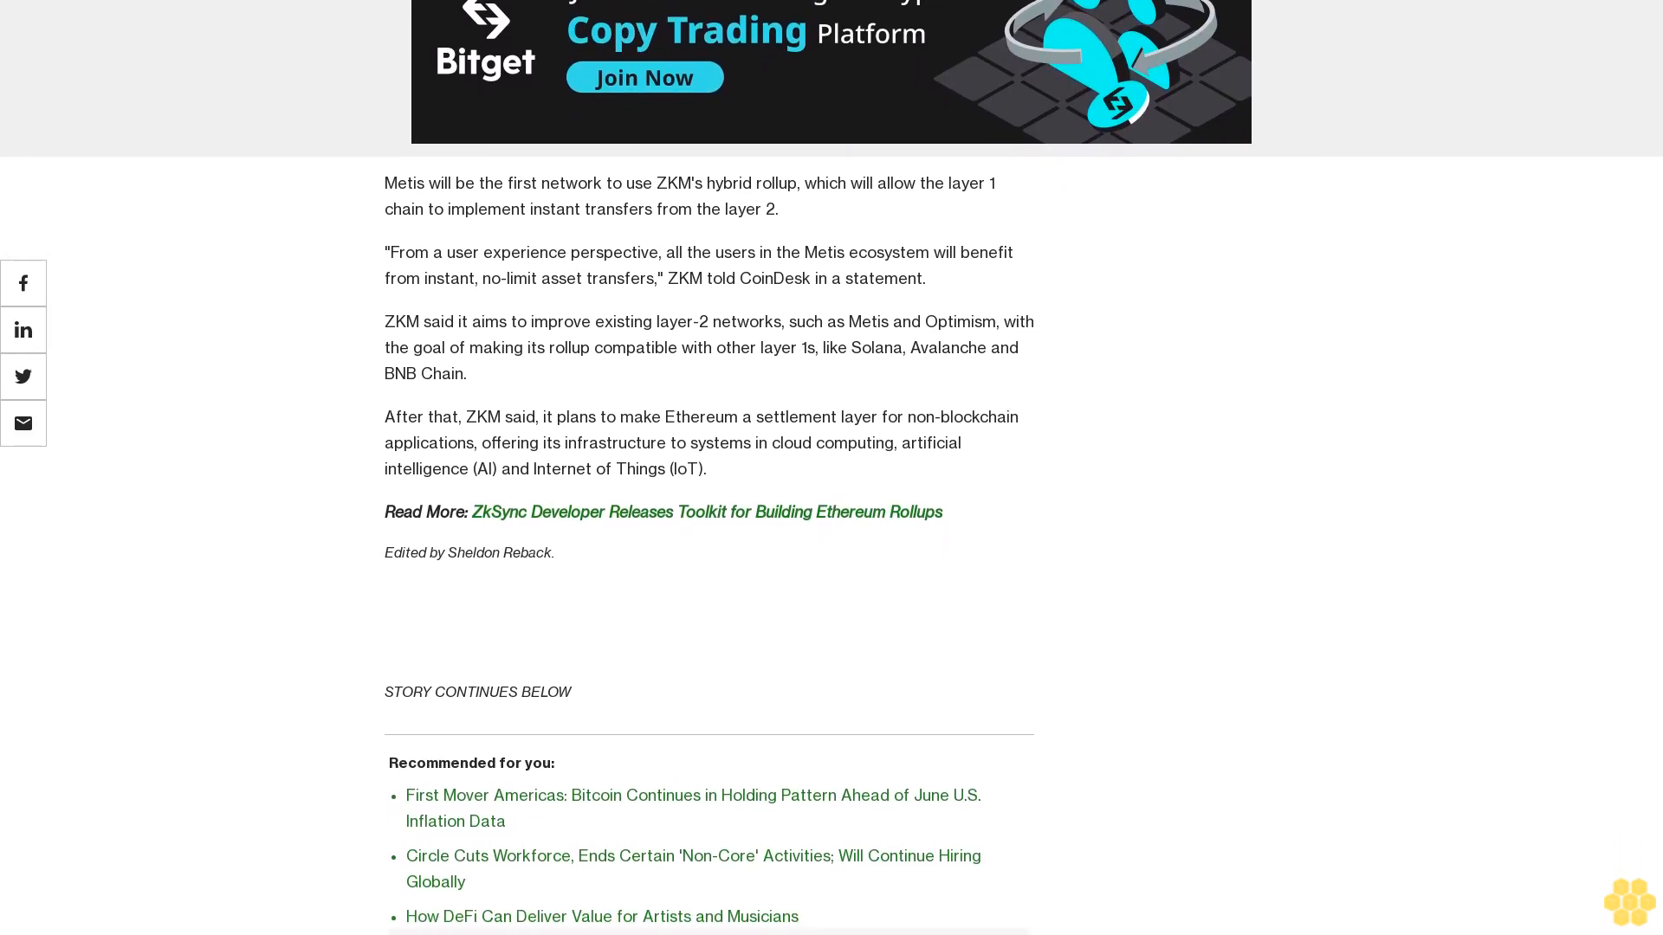
{"action": "scroll", "scroll_direction": "down", "scroll_amount": 3}
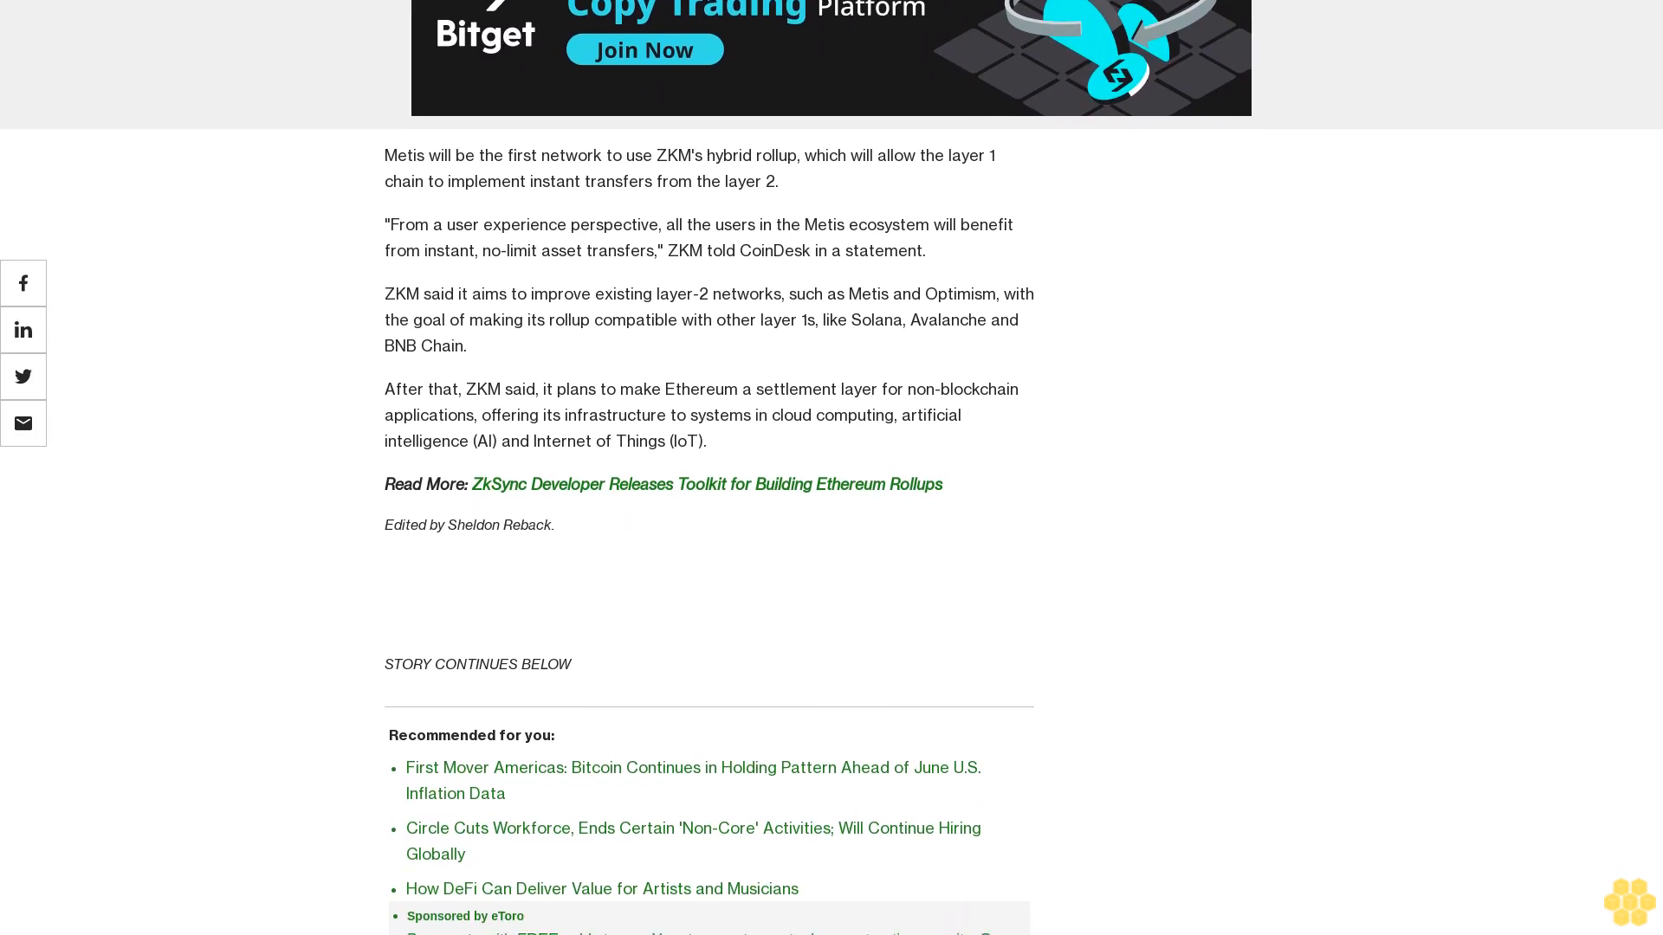